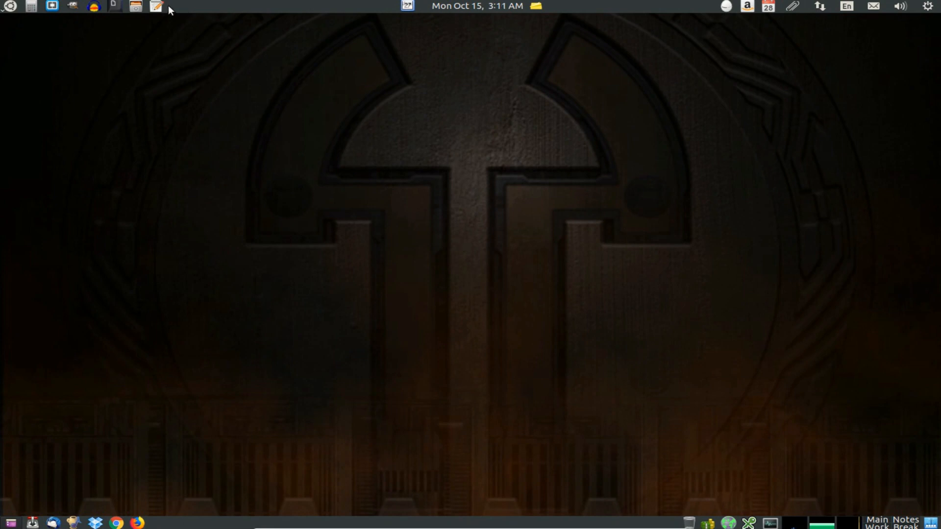
# Start a blank gedit document and add the indented heading 'Gnome Flashback' on line 3
pyautogui.click(156, 7)
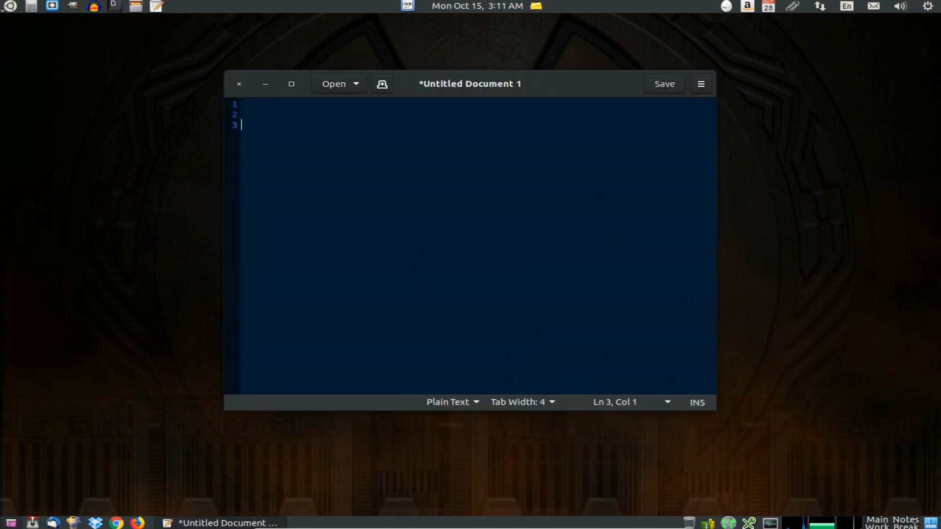
pyautogui.write('Gnome Flashba')
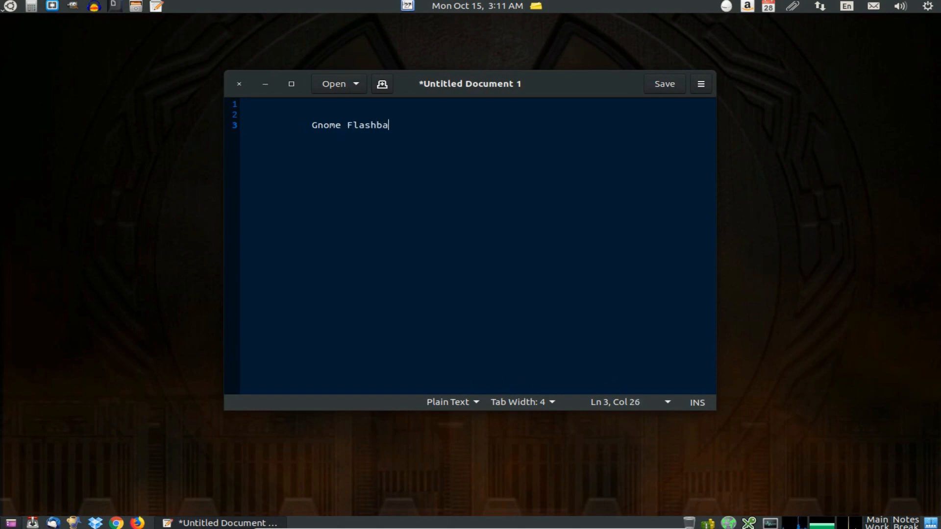
pyautogui.write('ck')
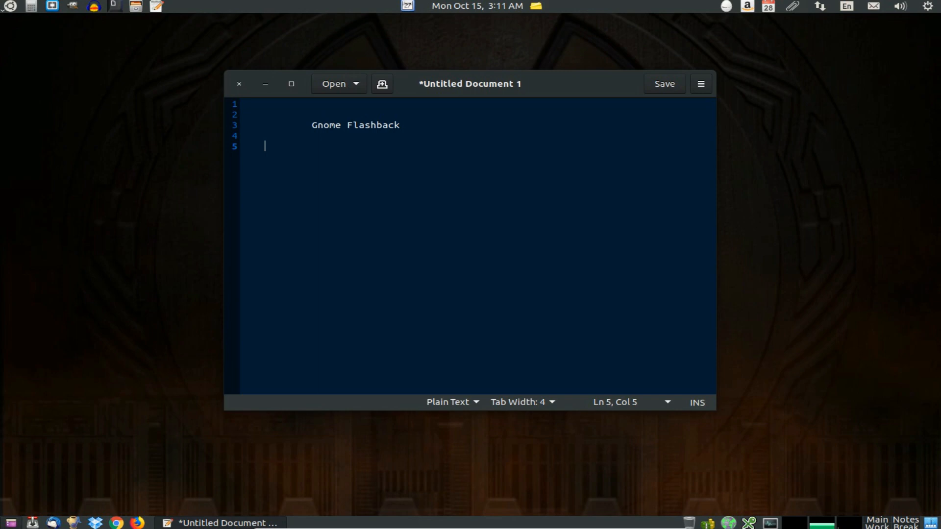
# List Sticky Notes, Gnome-Do, Guake, Plank and Custom Keybinds on alternate lines with blank lines after
pyautogui.write('S')
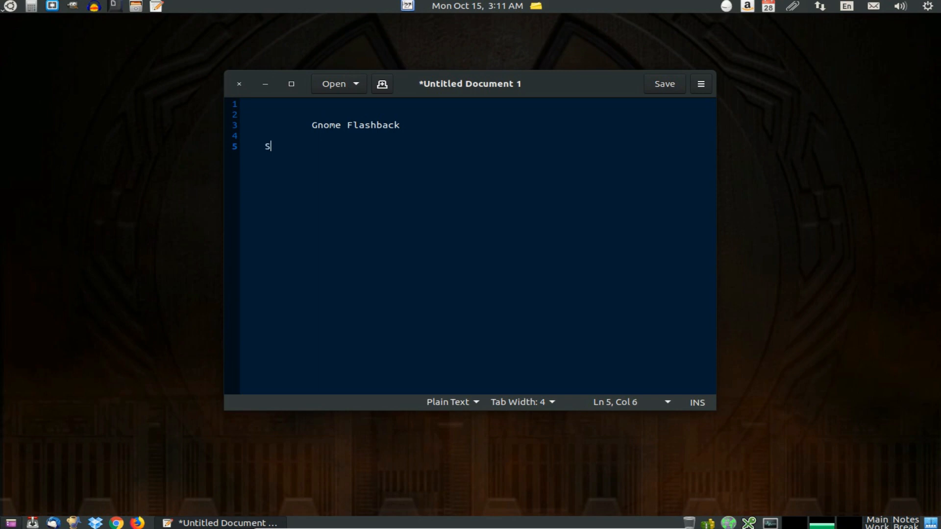
pyautogui.write('ticky Notes')
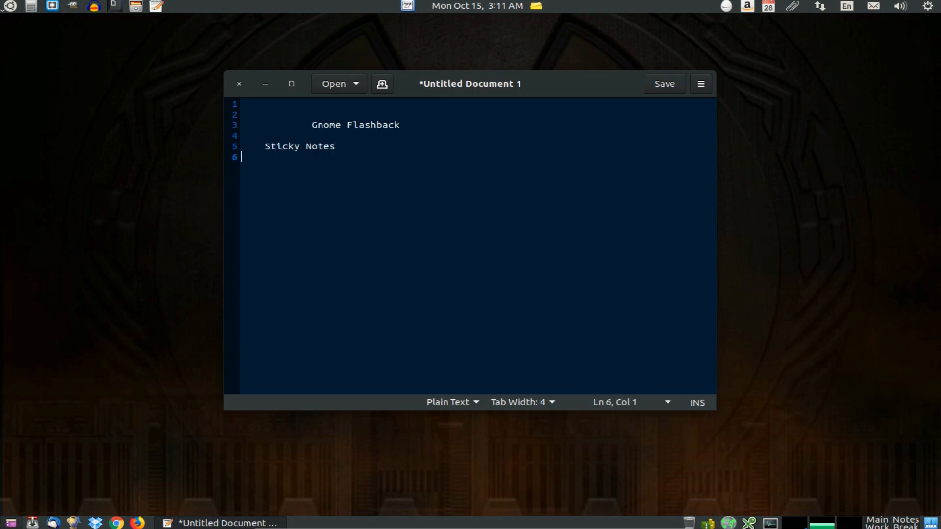
pyautogui.write('Gnome-Do')
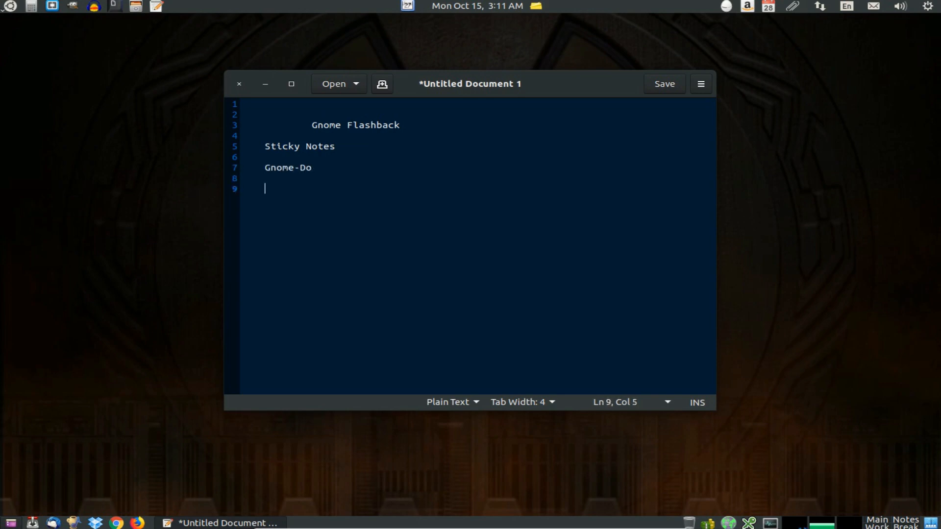
pyautogui.write('Guake')
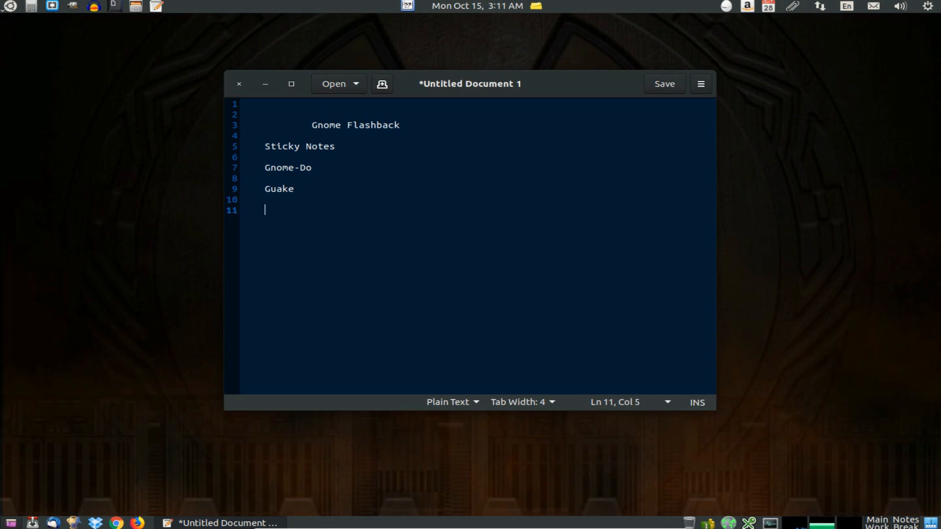
pyautogui.write('Plank')
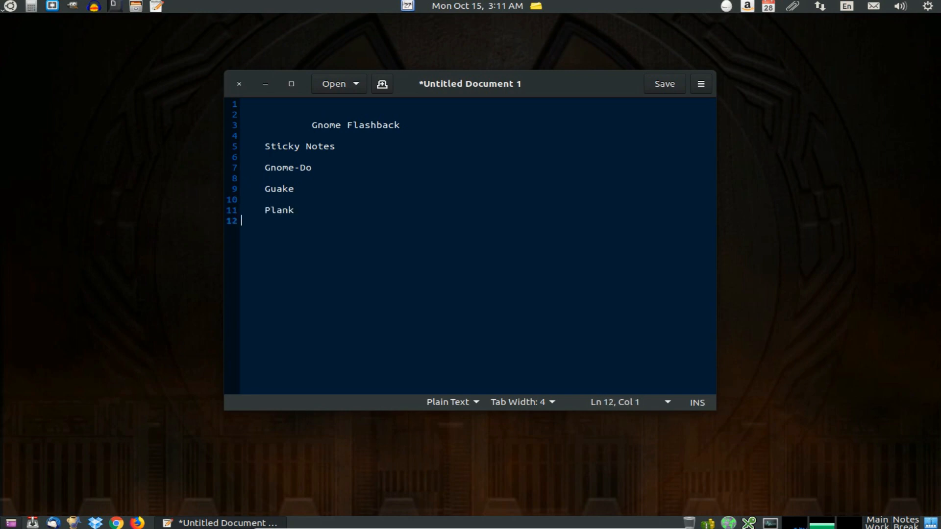
pyautogui.write('Custom')
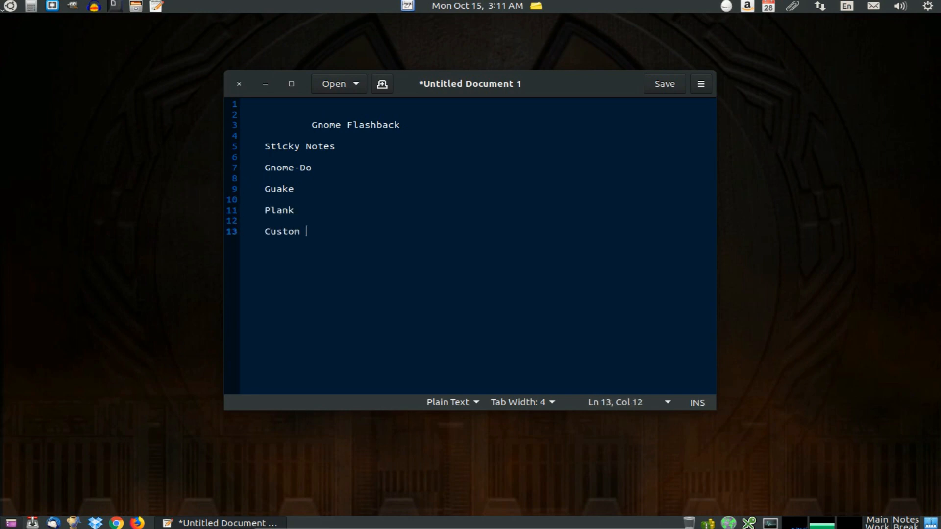
pyautogui.write('Keybinds')
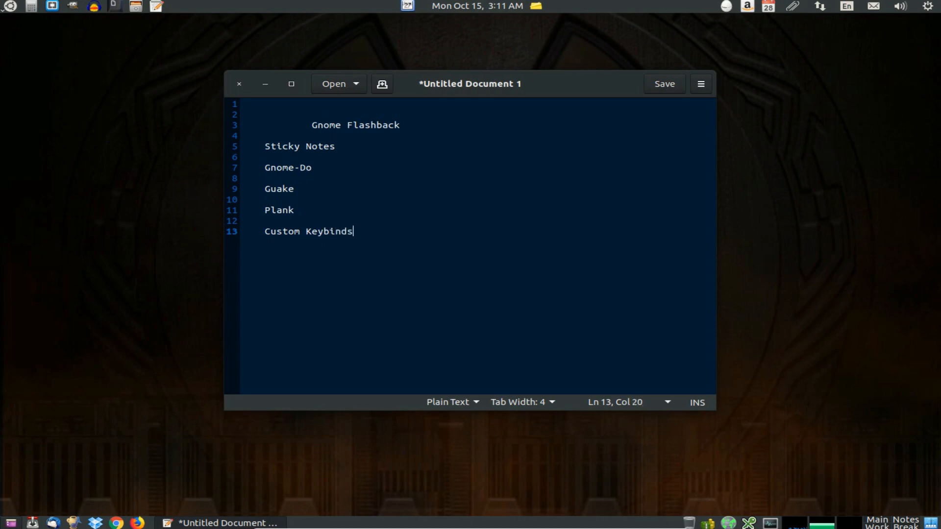
pyautogui.press('Return')
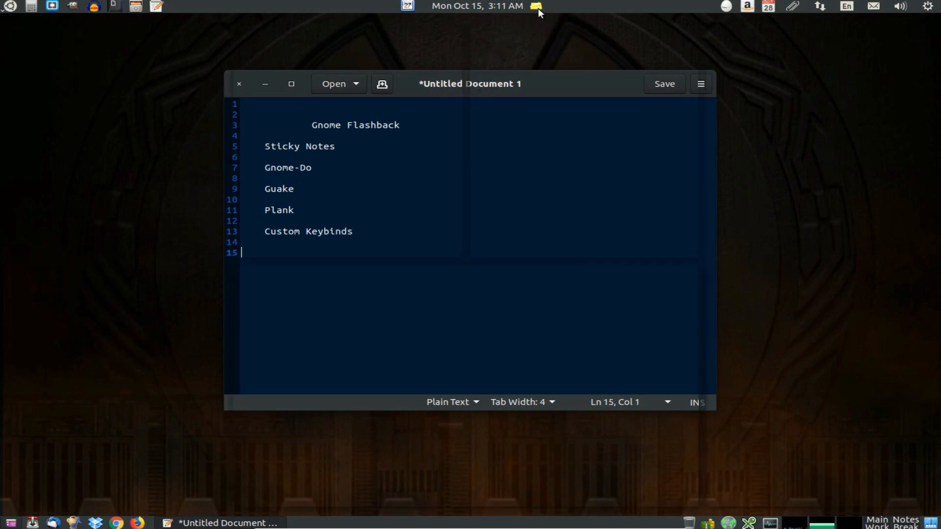
pyautogui.click(534, 6)
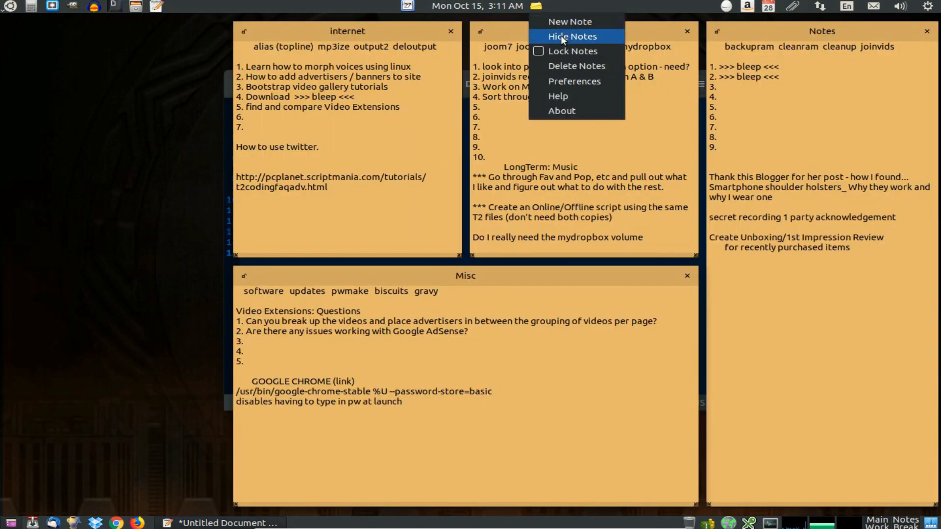
pyautogui.click(561, 111)
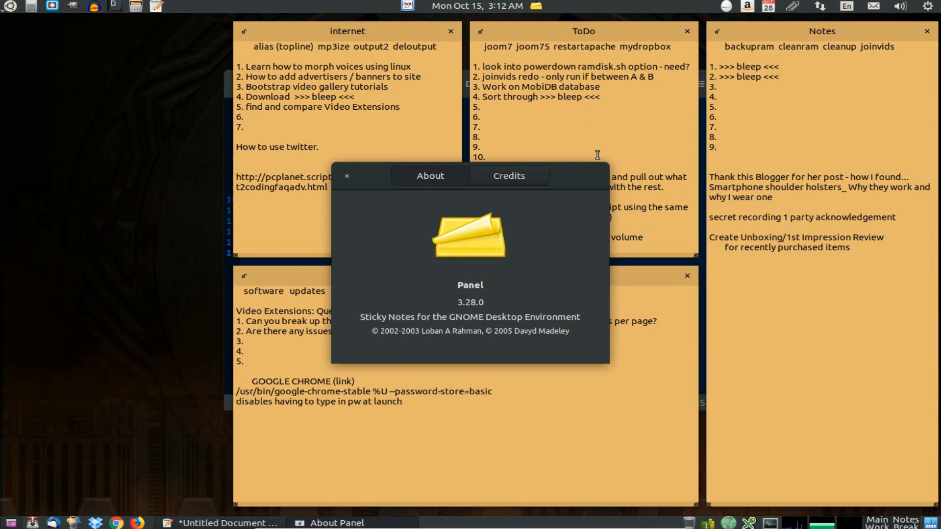
pyautogui.moveTo(575, 181)
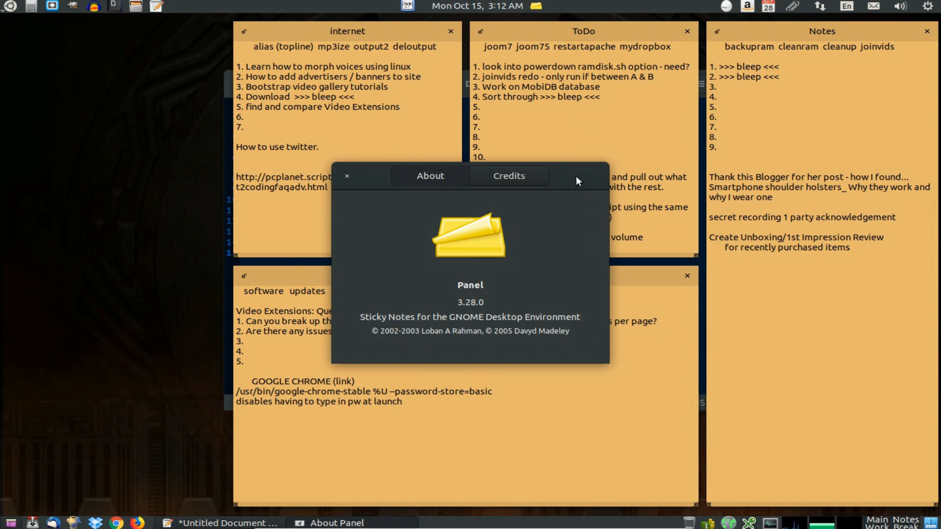
pyautogui.moveTo(358, 184)
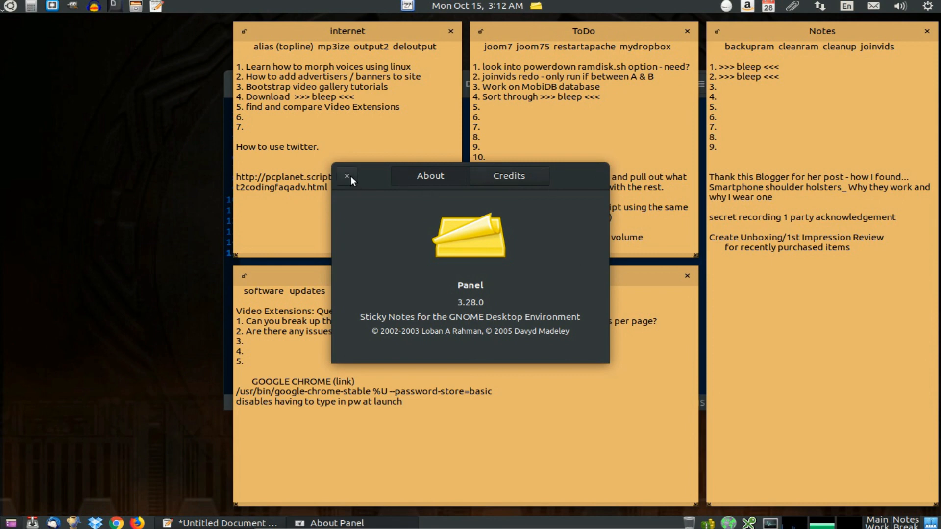
pyautogui.click(346, 176)
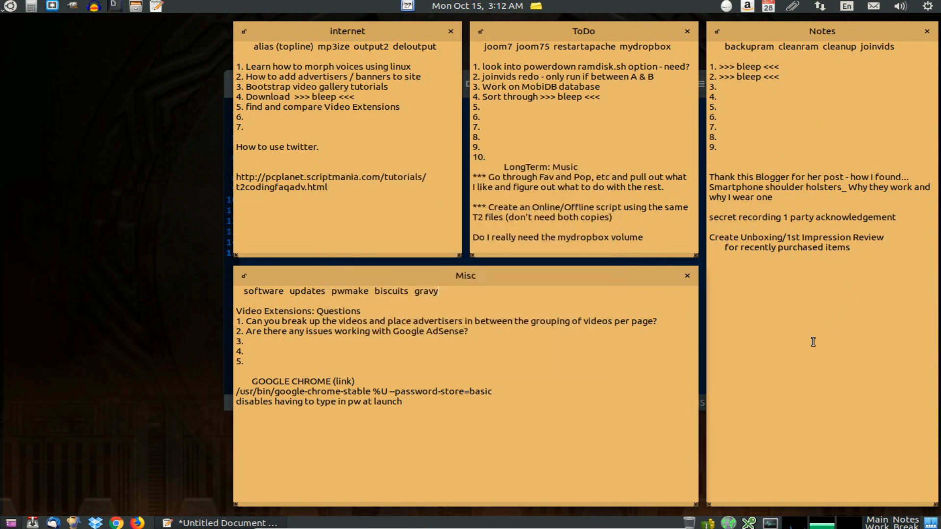
pyautogui.moveTo(668, 406)
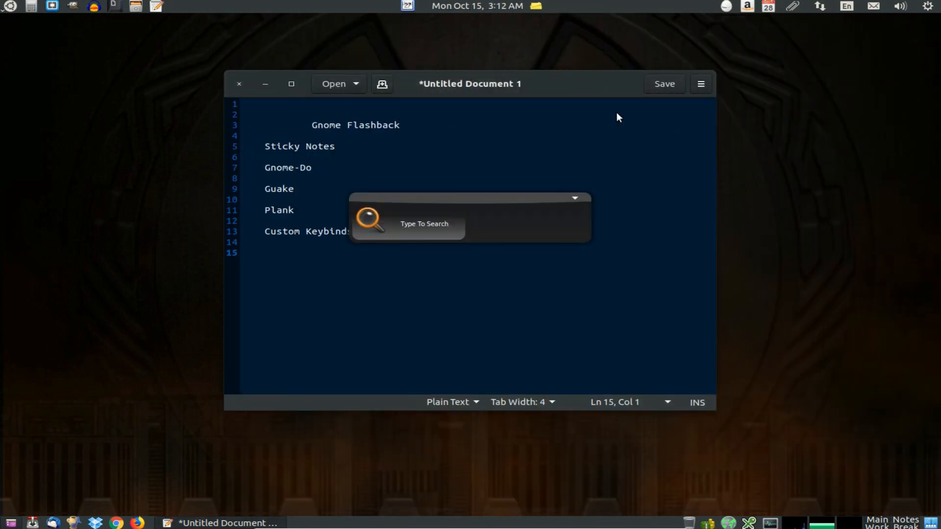
pyautogui.click(574, 198)
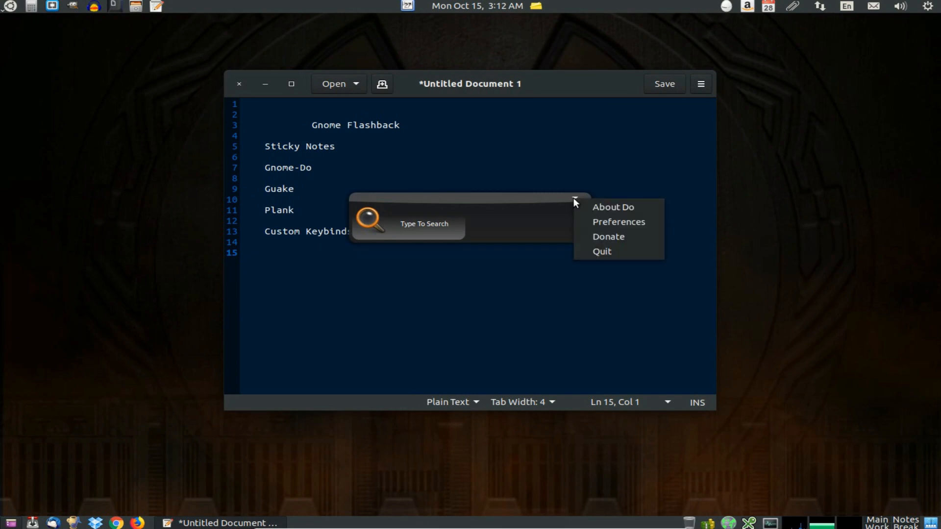
pyautogui.click(613, 207)
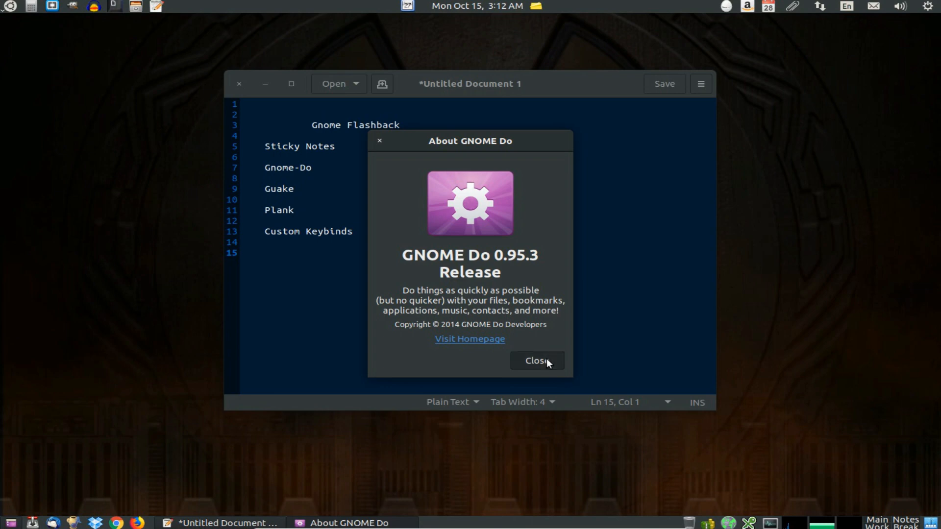
pyautogui.click(535, 361)
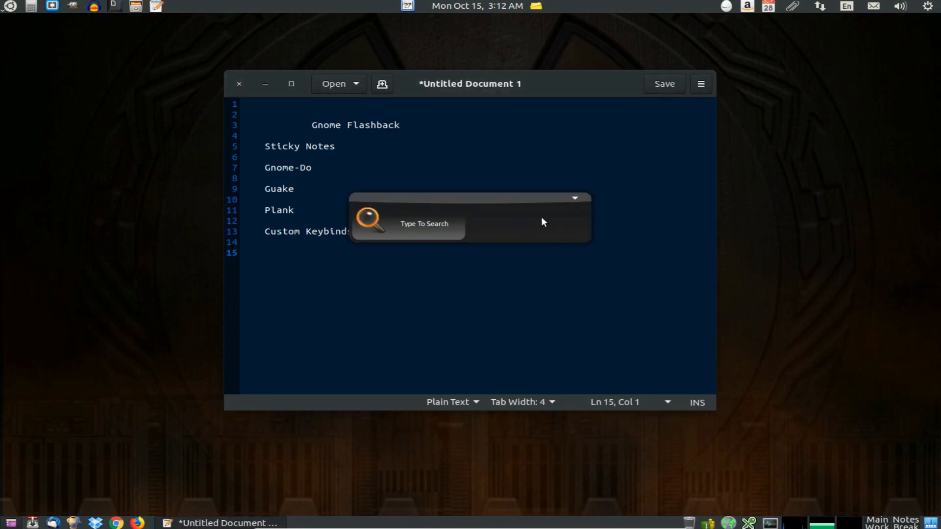
pyautogui.click(573, 198)
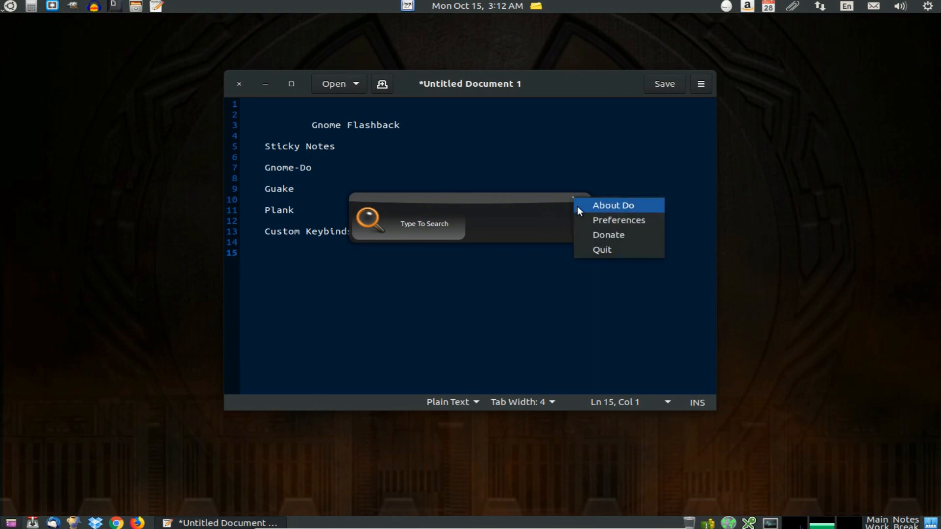
pyautogui.click(619, 219)
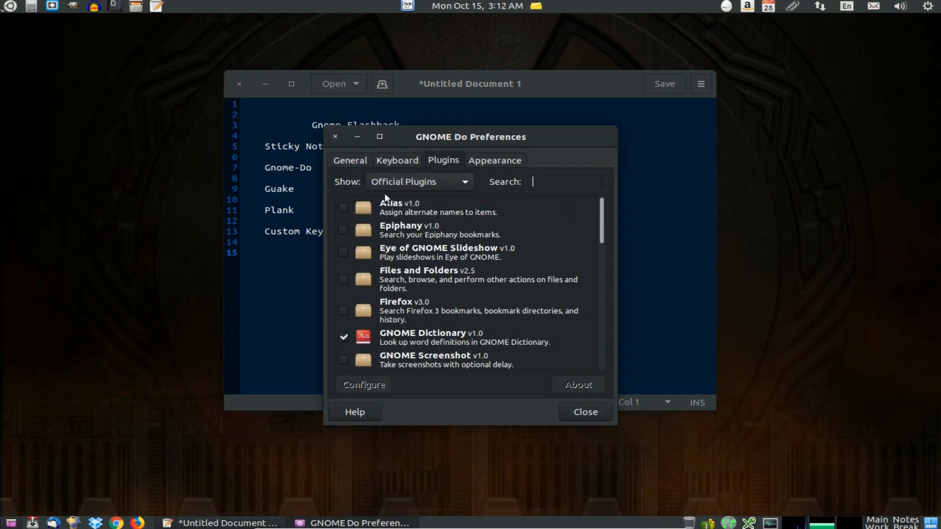
pyautogui.scroll(-3)
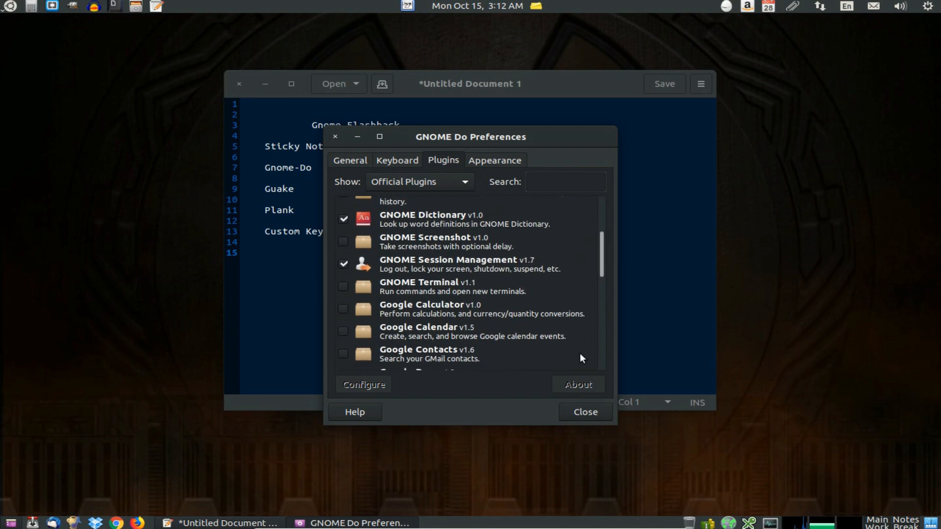
pyautogui.click(583, 412)
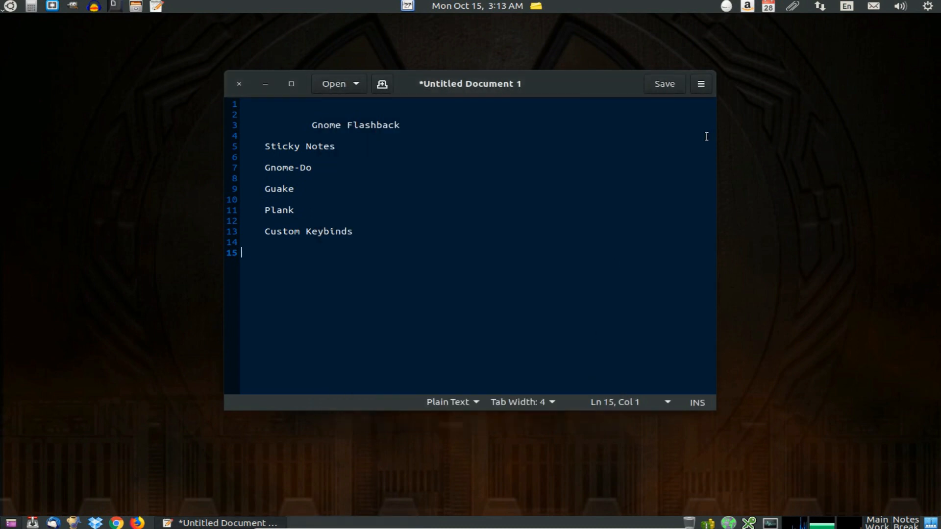
pyautogui.rightClick(672, 120)
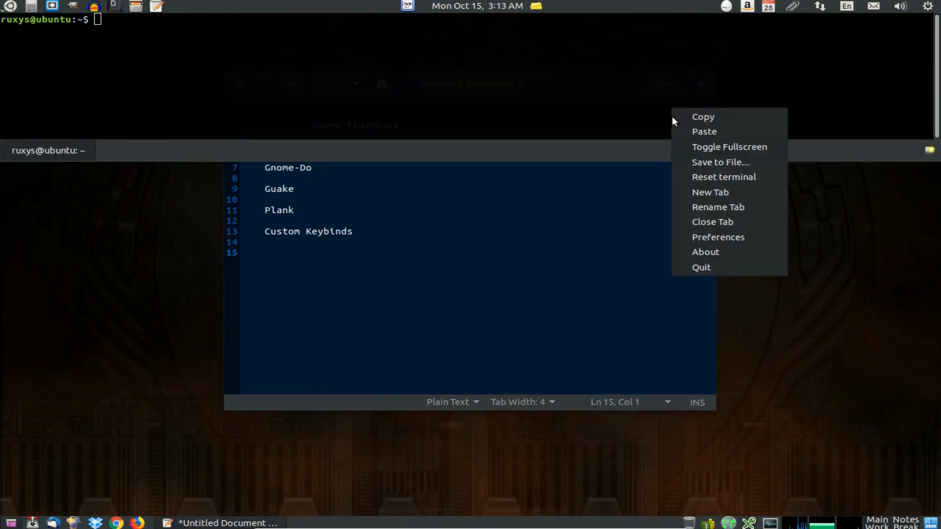
pyautogui.click(706, 252)
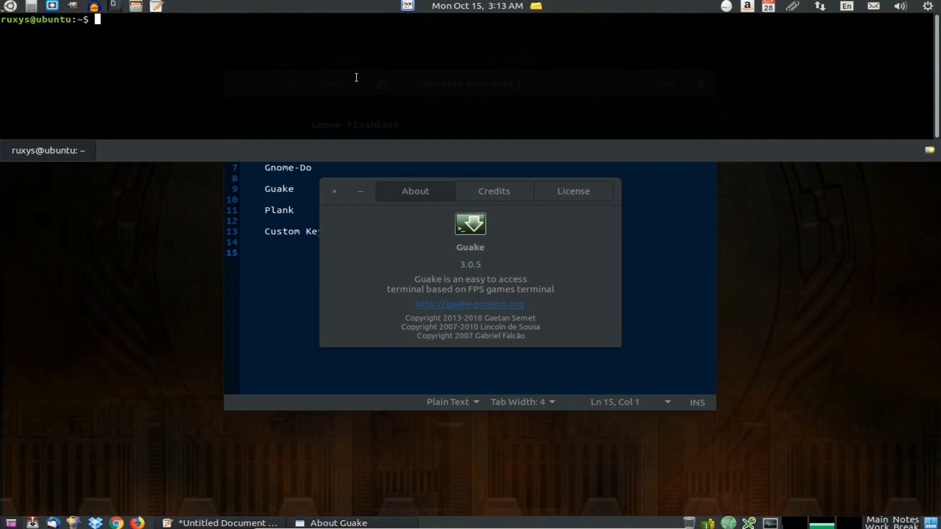
pyautogui.moveTo(329, 188)
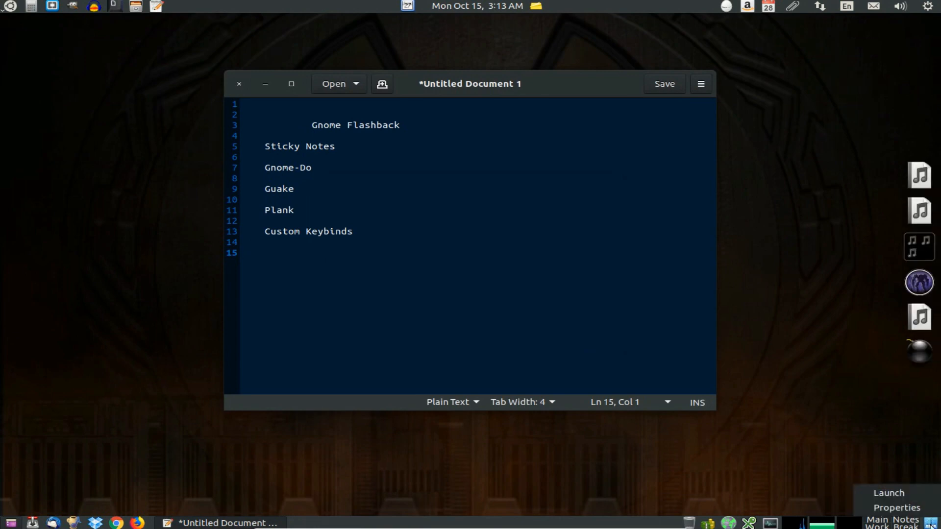
pyautogui.click(897, 507)
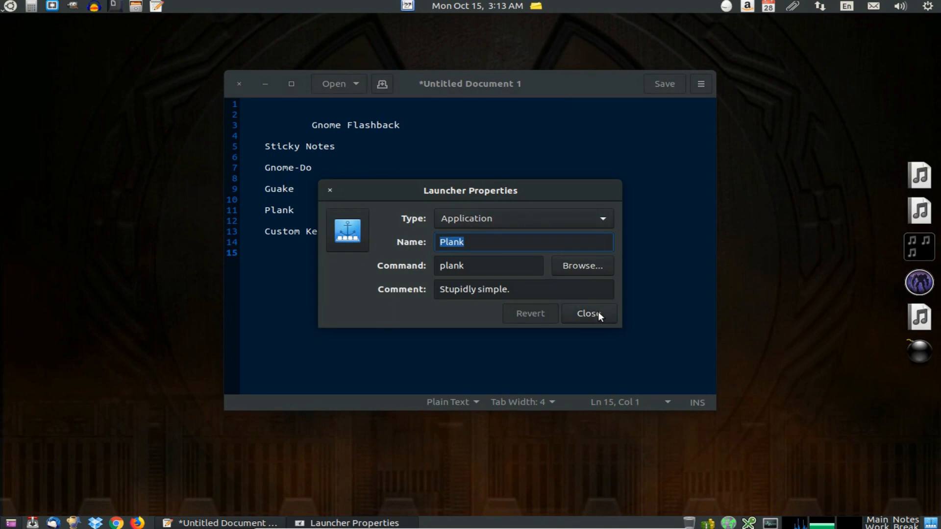
pyautogui.click(587, 313)
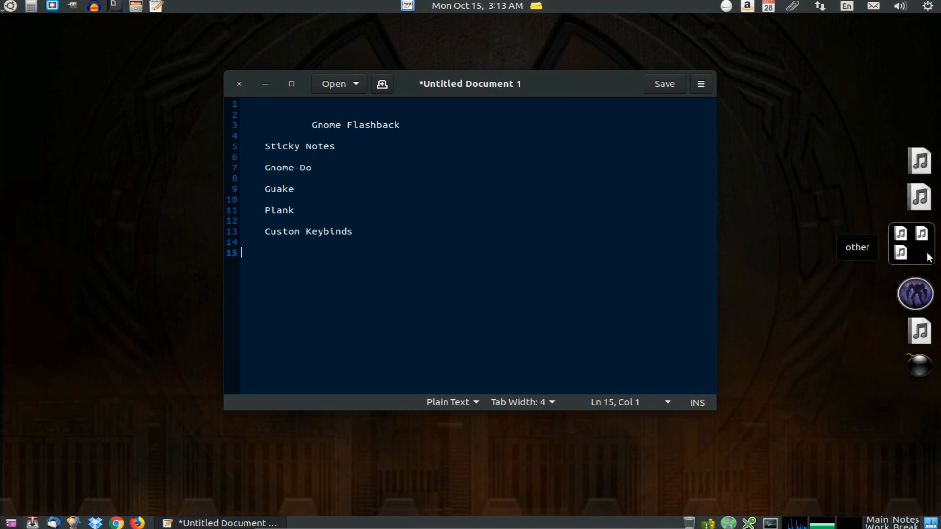
pyautogui.moveTo(912, 317)
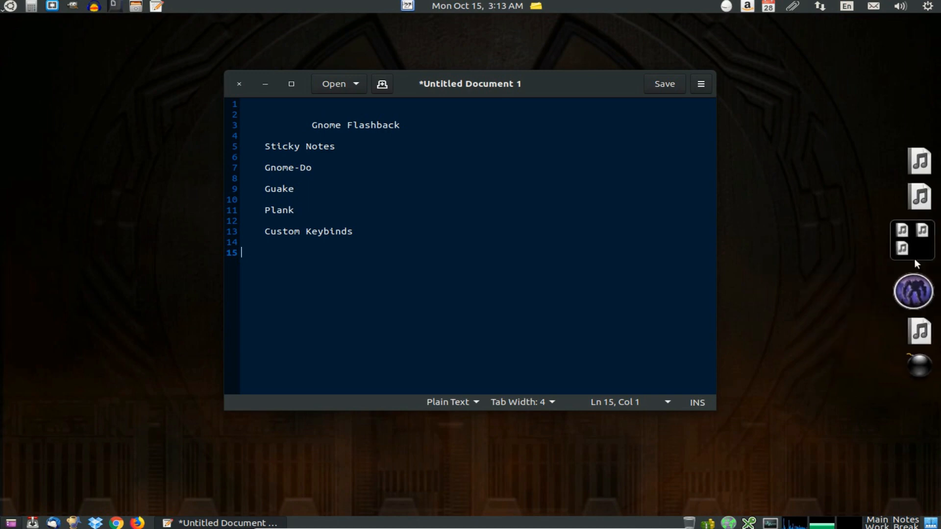
# Quit the Plank dock from its right-click menu on the right edge
pyautogui.rightClick(912, 240)
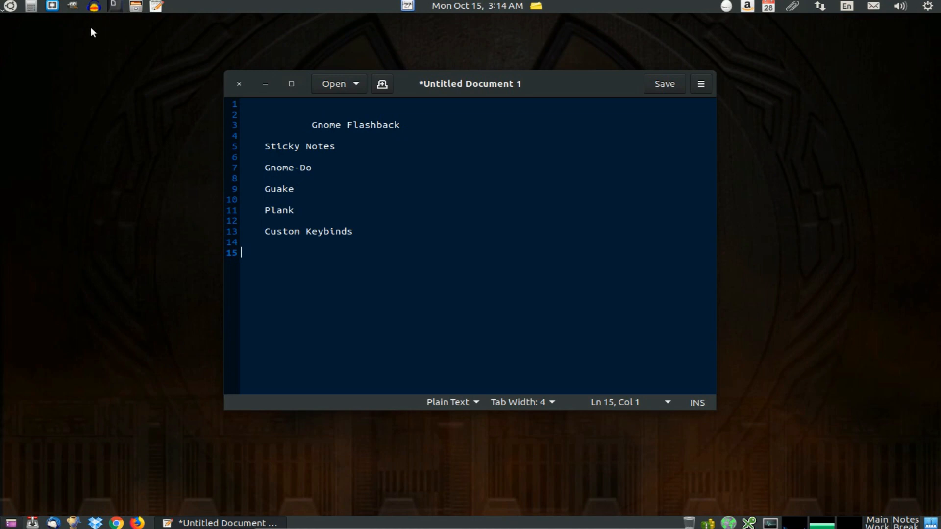
pyautogui.moveTo(42, 32)
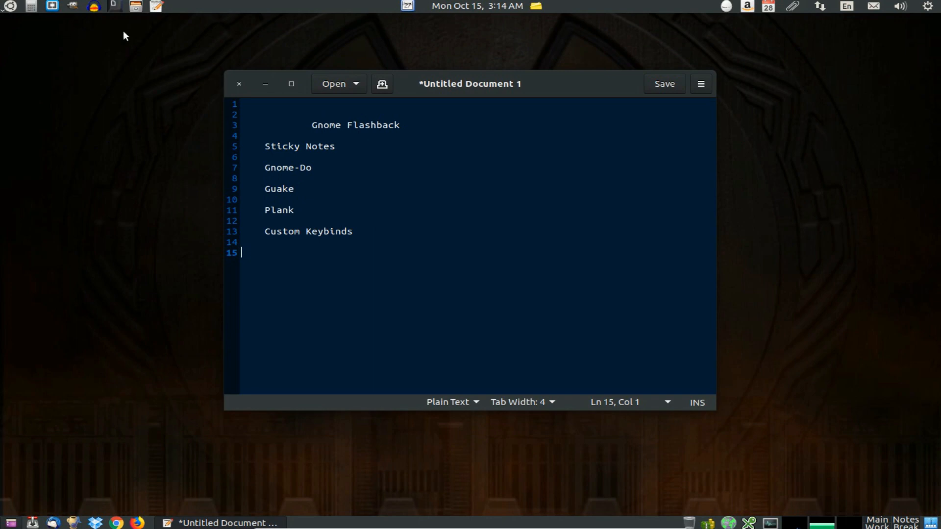
pyautogui.moveTo(726, 50)
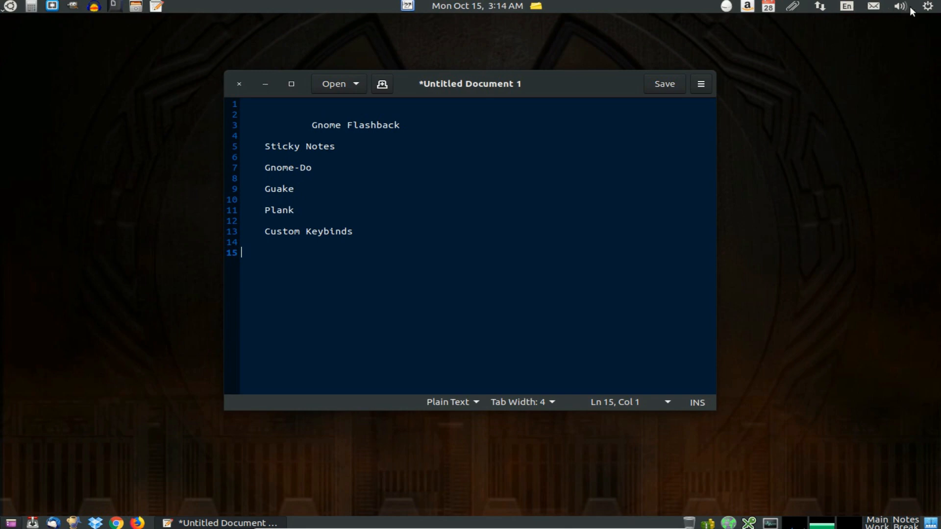
pyautogui.moveTo(789, 17)
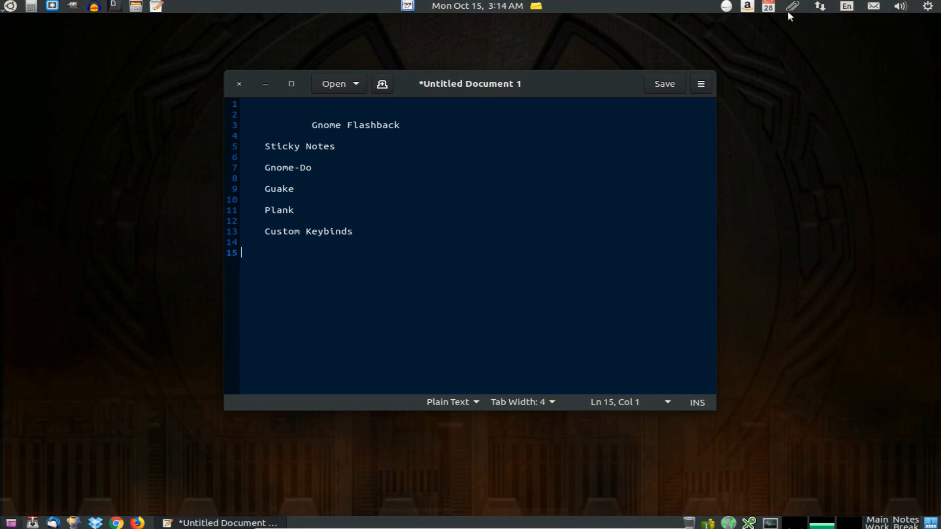
pyautogui.moveTo(910, 13)
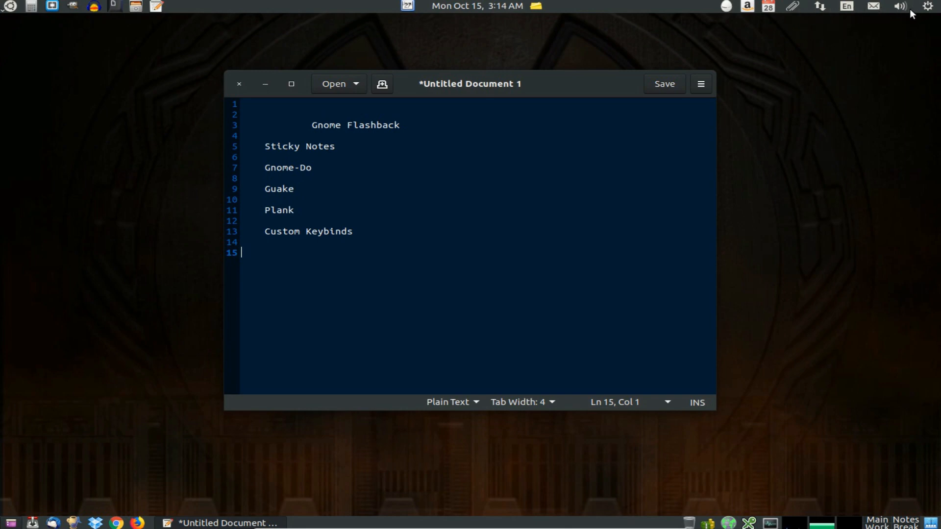
pyautogui.moveTo(735, 36)
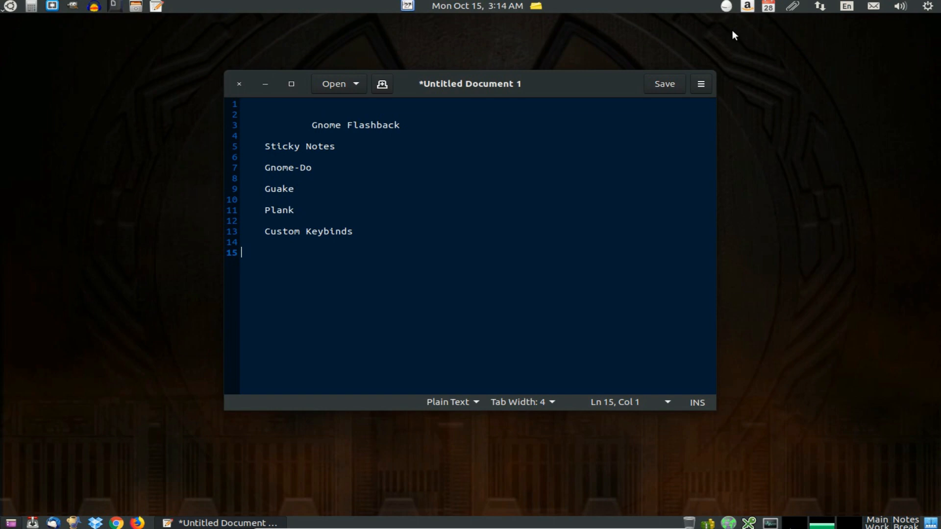
pyautogui.moveTo(135, 485)
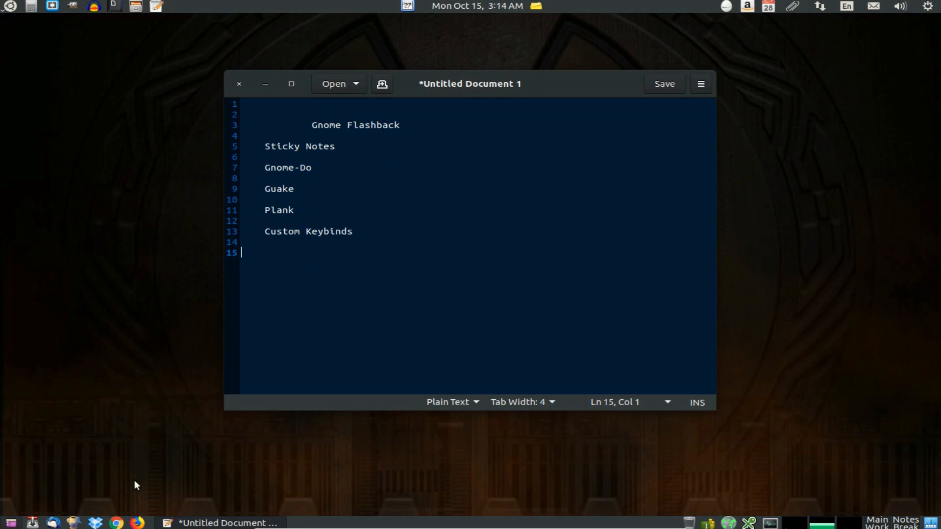
pyautogui.moveTo(68, 510)
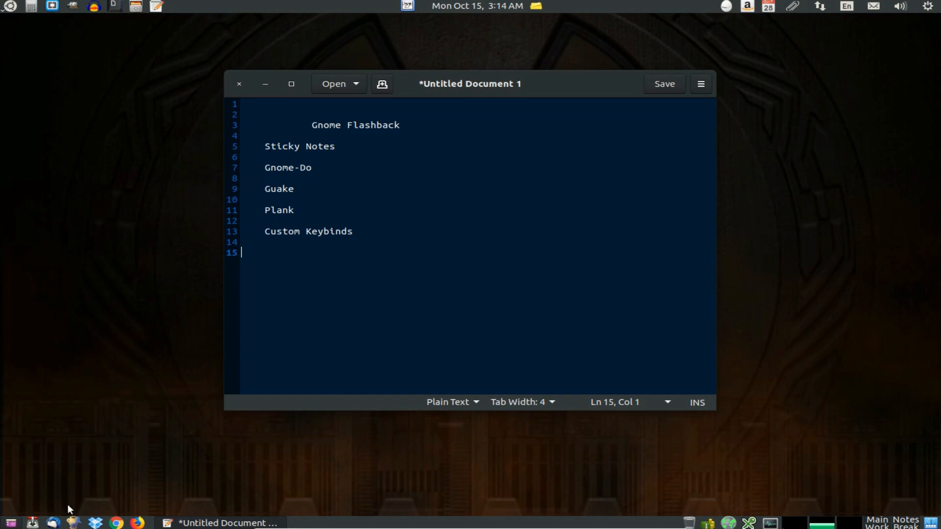
pyautogui.moveTo(127, 510)
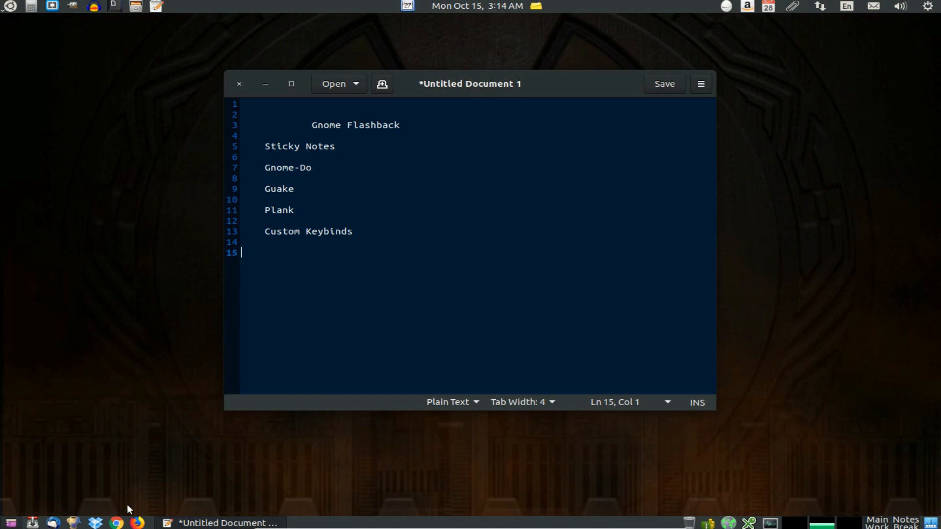
pyautogui.moveTo(131, 510)
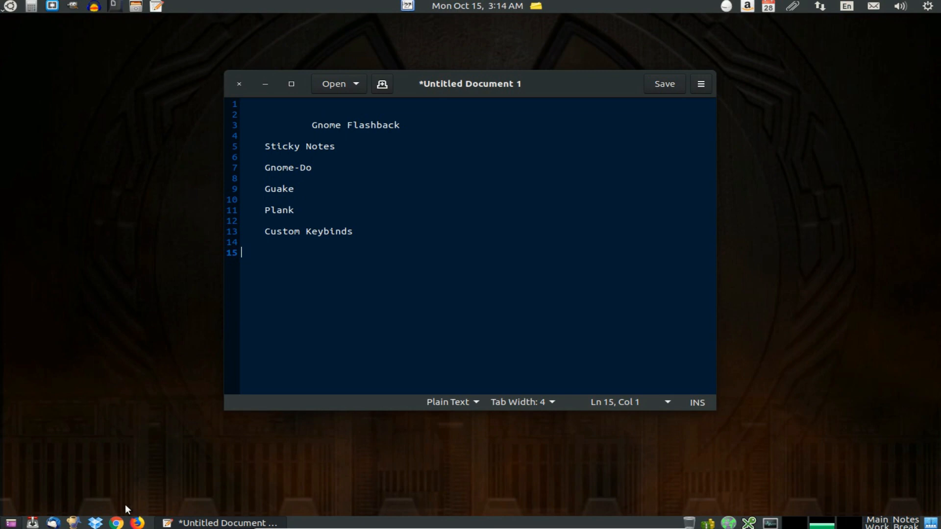
pyautogui.moveTo(76, 524)
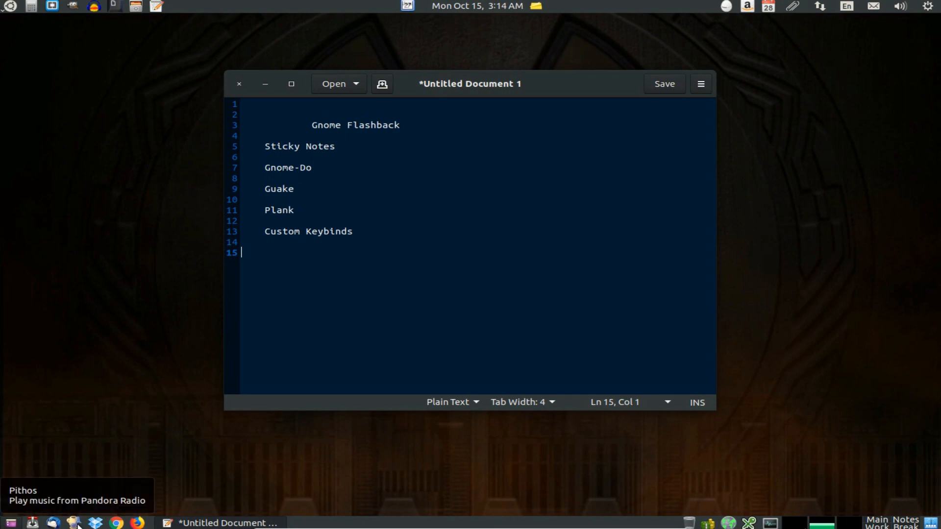
pyautogui.moveTo(291, 485)
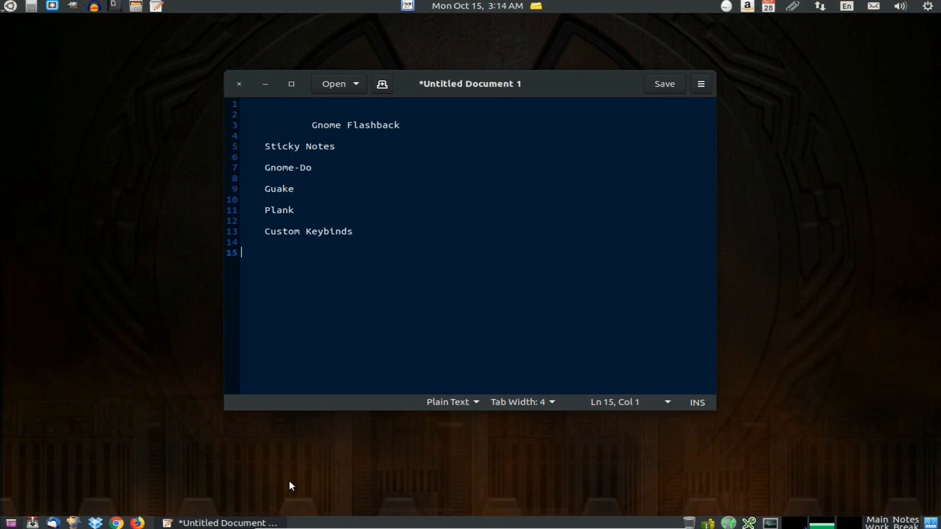
pyautogui.moveTo(759, 497)
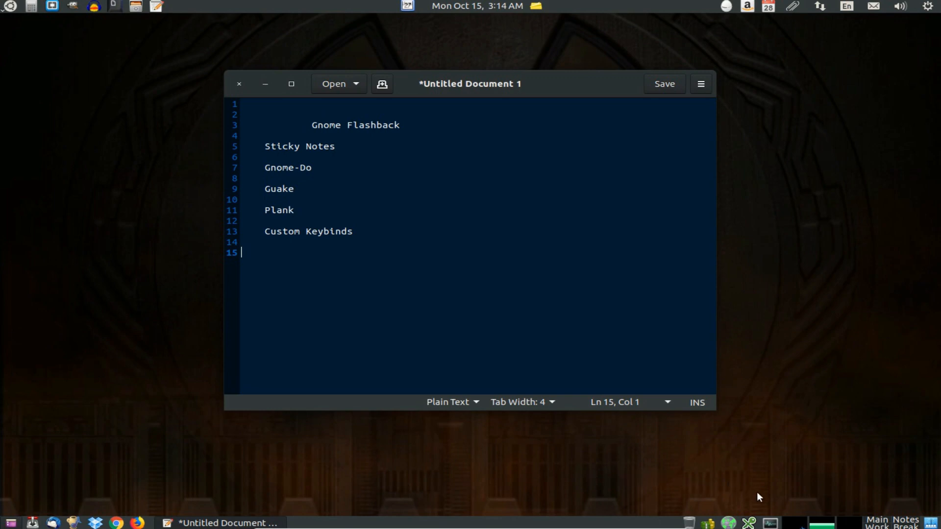
pyautogui.moveTo(267, 76)
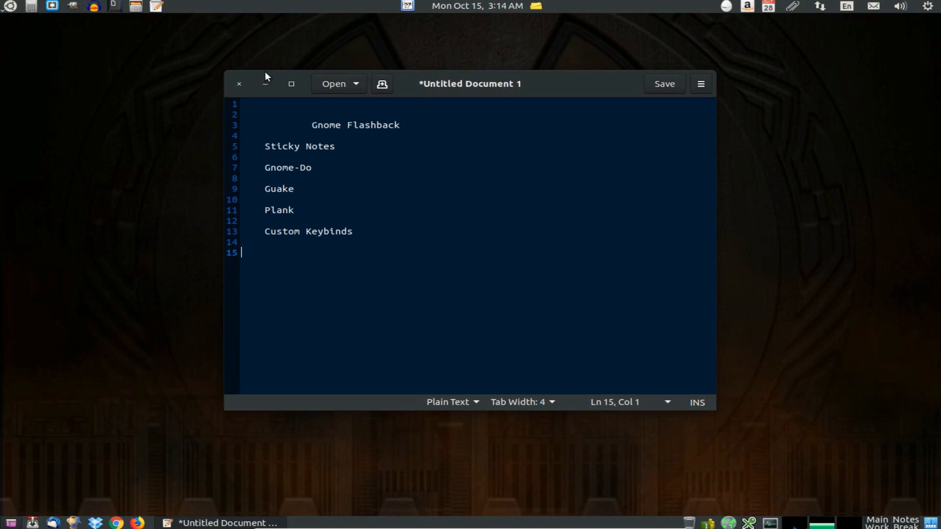
# Discard the tour-topics note by closing it without saving
pyautogui.click(239, 83)
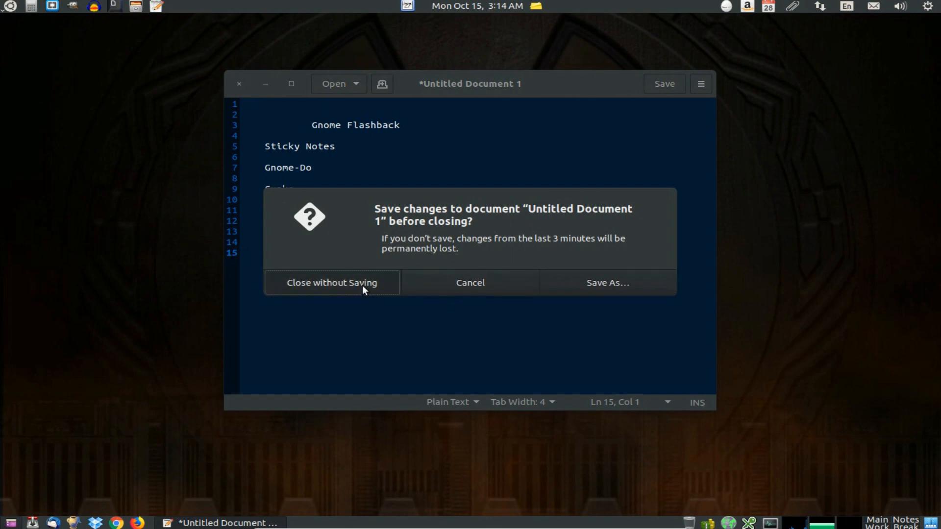
pyautogui.click(332, 282)
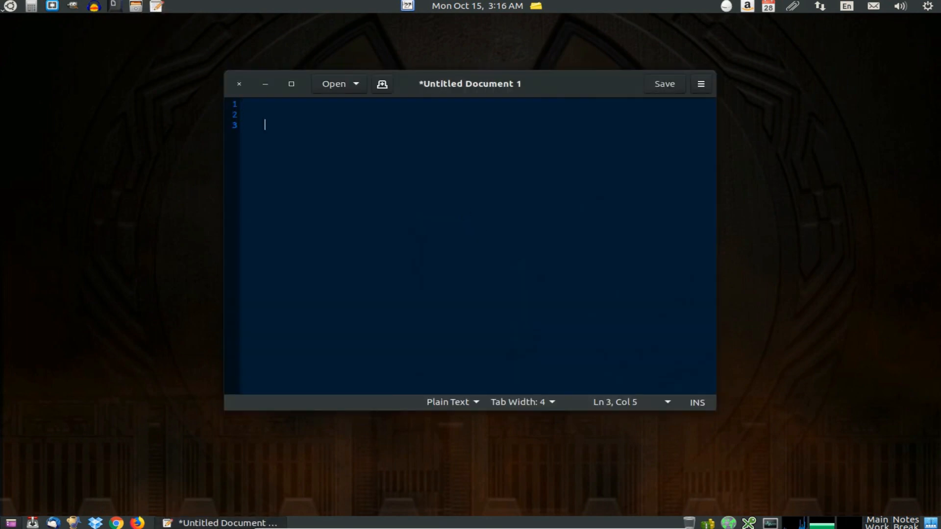
# Note the wallpaper as Tribes 2, bg_Hammers.png on separate lines
pyautogui.write('Tribes 2')
pyautogui.write('g')
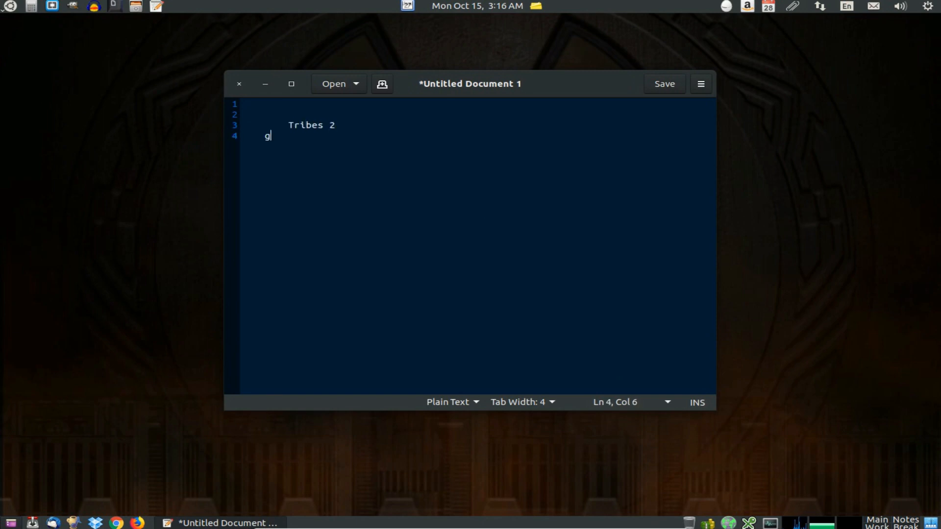
pyautogui.write('bg_')
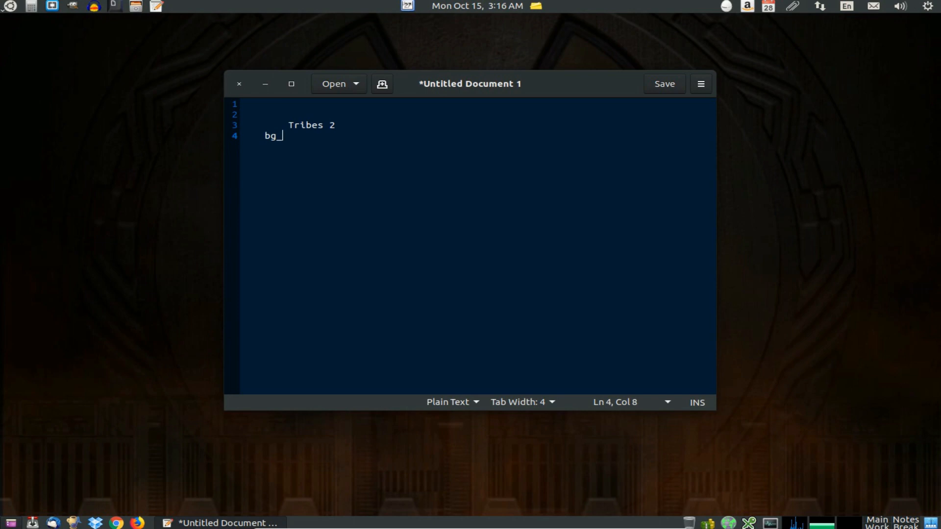
pyautogui.write('Hammers.')
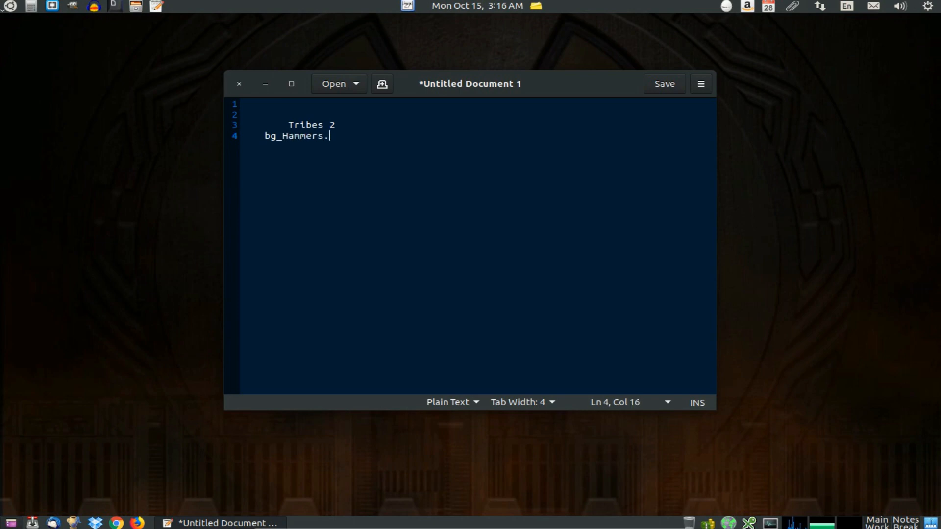
pyautogui.write('png')
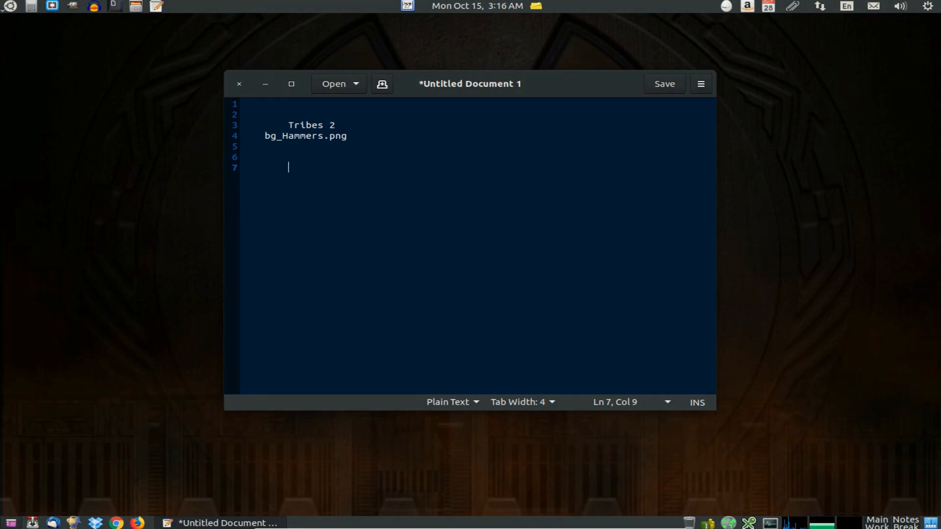
# Add the line 'Ubuntu Desktop LTS version 18.04.01 Bionic Beaver'
pyautogui.write('Ubuntu De')
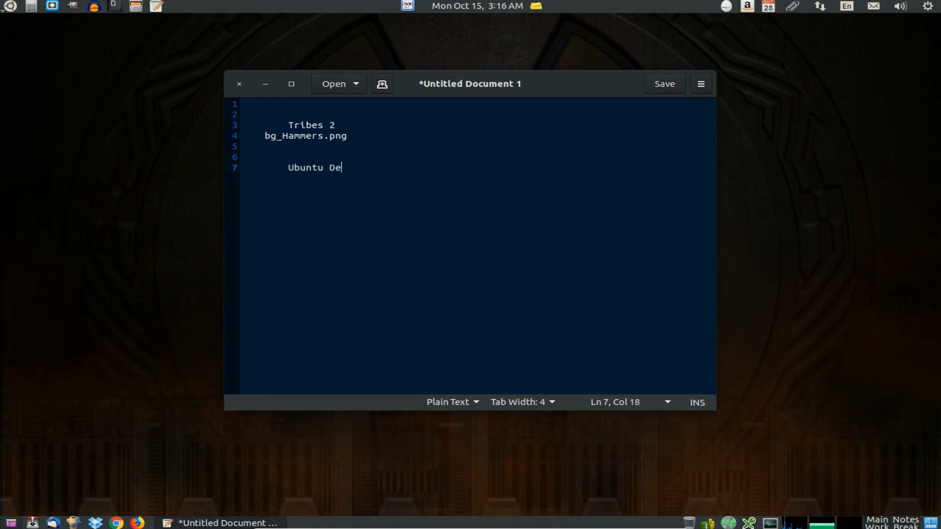
pyautogui.write('sktop LTS')
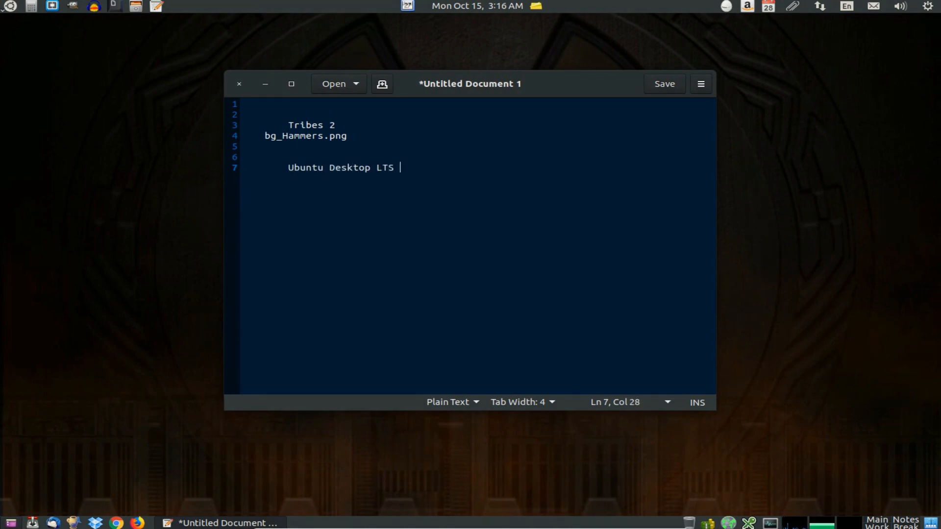
pyautogui.write('version 18.04.01')
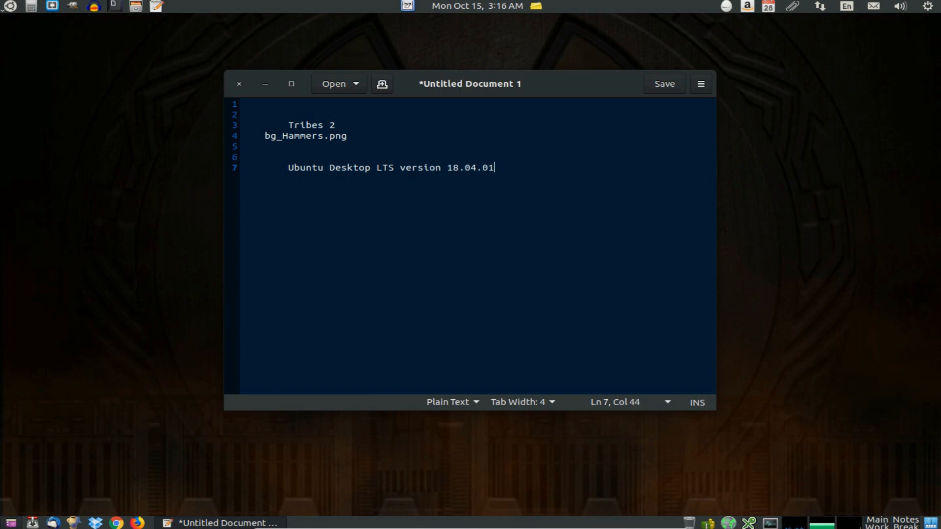
pyautogui.write('" "')
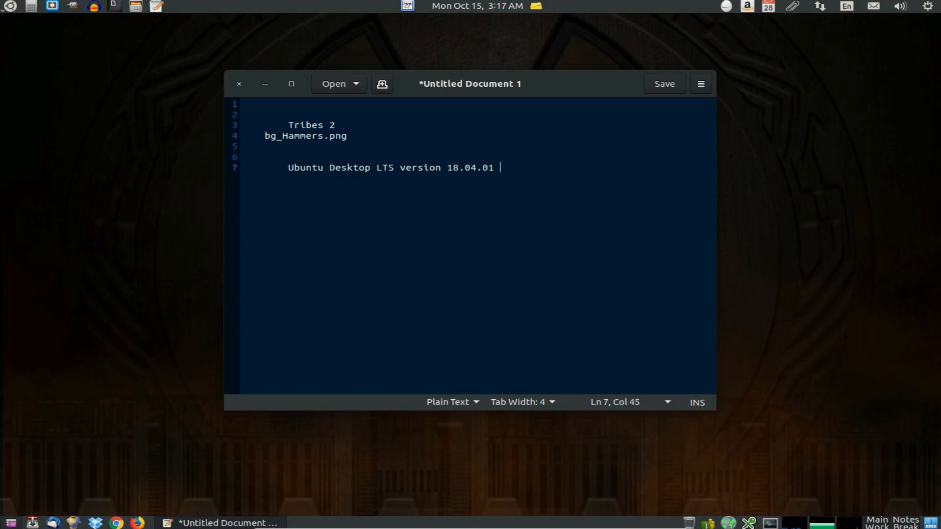
pyautogui.write('Bionic Bea')
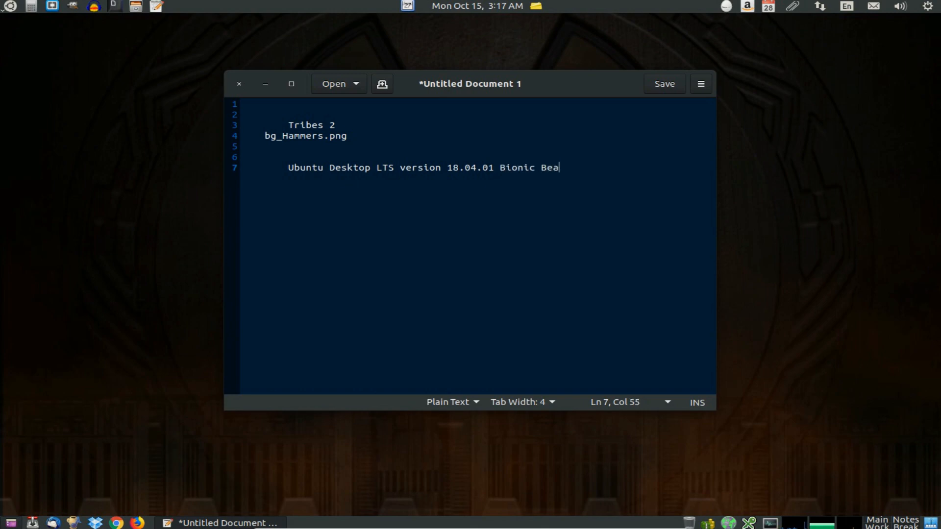
pyautogui.write('ver')
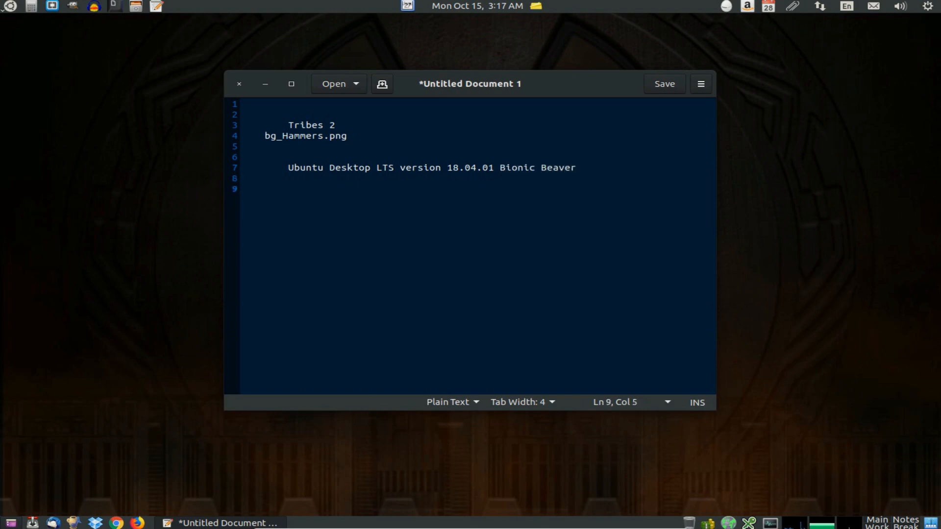
# Begin the next video's title 'RUXYS Buntu: Installing the Es...' below
pyautogui.write('RUXYS Bu')
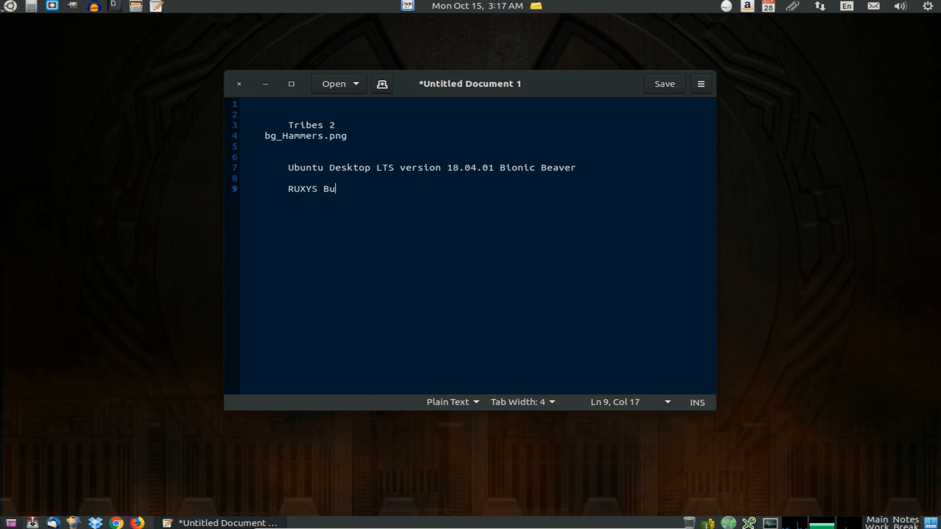
pyautogui.write('ntu: Install')
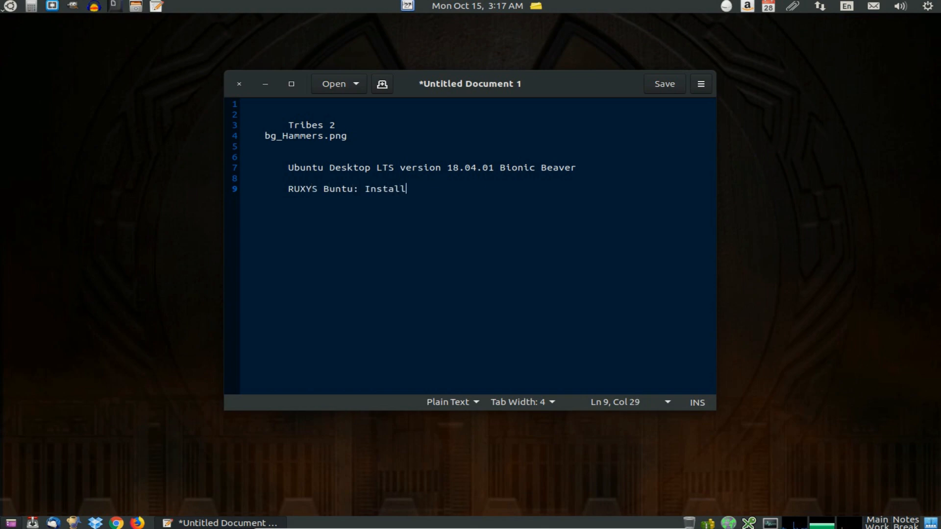
pyautogui.write('ing the Es')
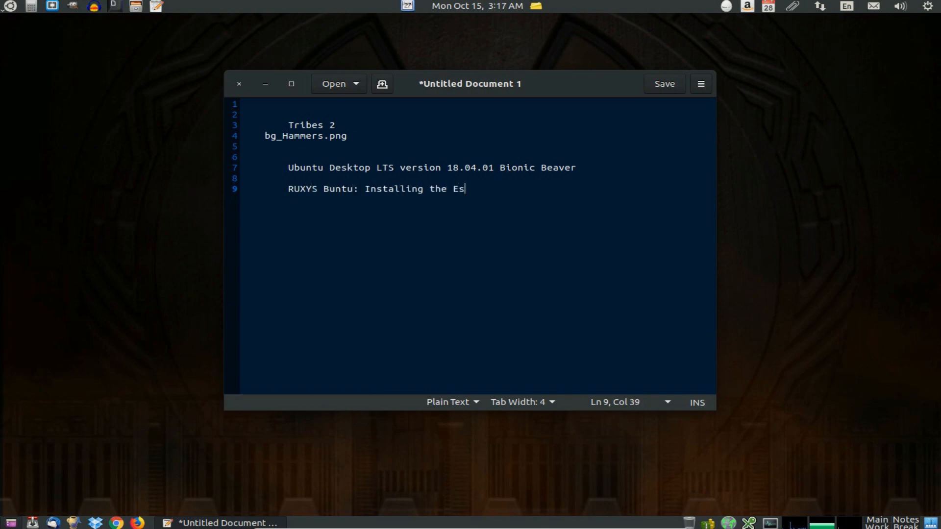